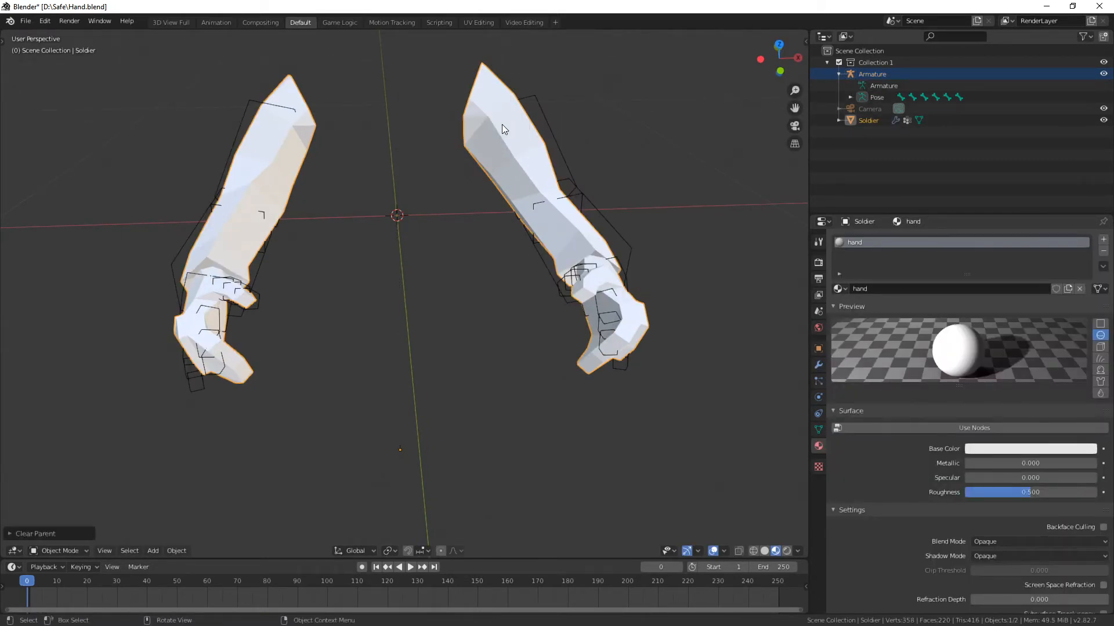
Select the Soldier arm-and-hand mesh in the Outliner
click(839, 74)
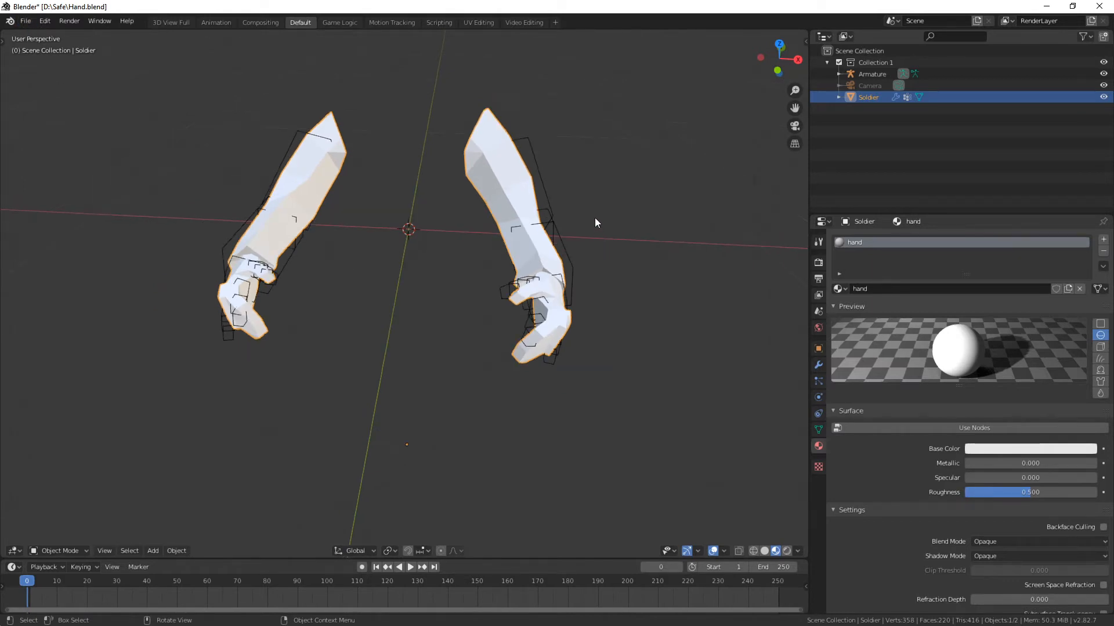
mouse_move(531, 150)
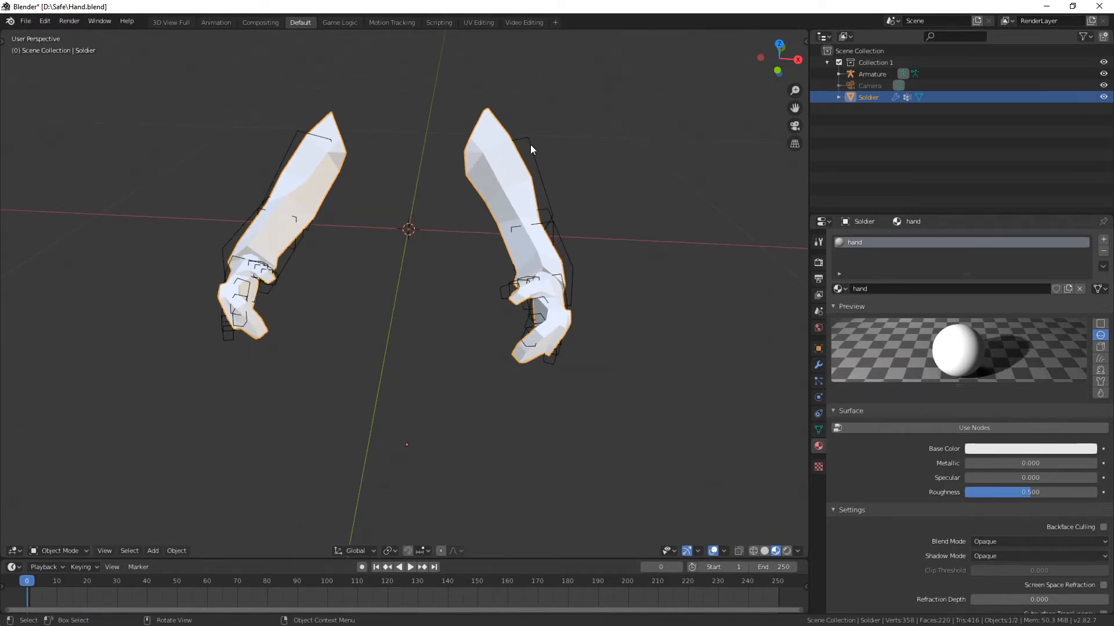
Parent the Soldier mesh to the Armature using Armature Deform With Automatic Weights
click(872, 74)
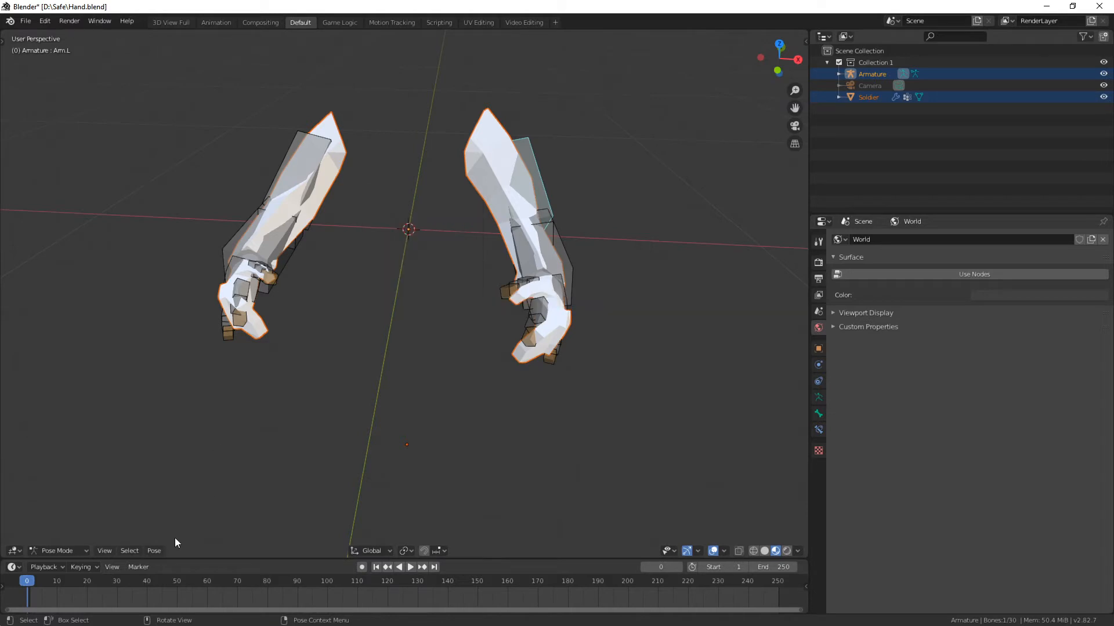
click(154, 550)
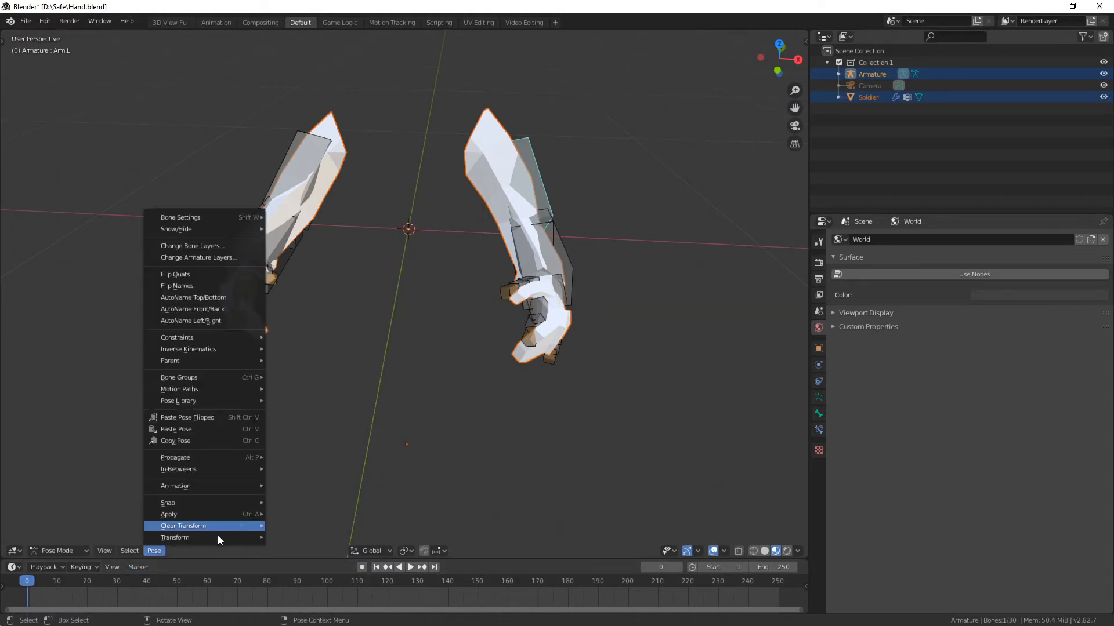
mouse_move(206, 361)
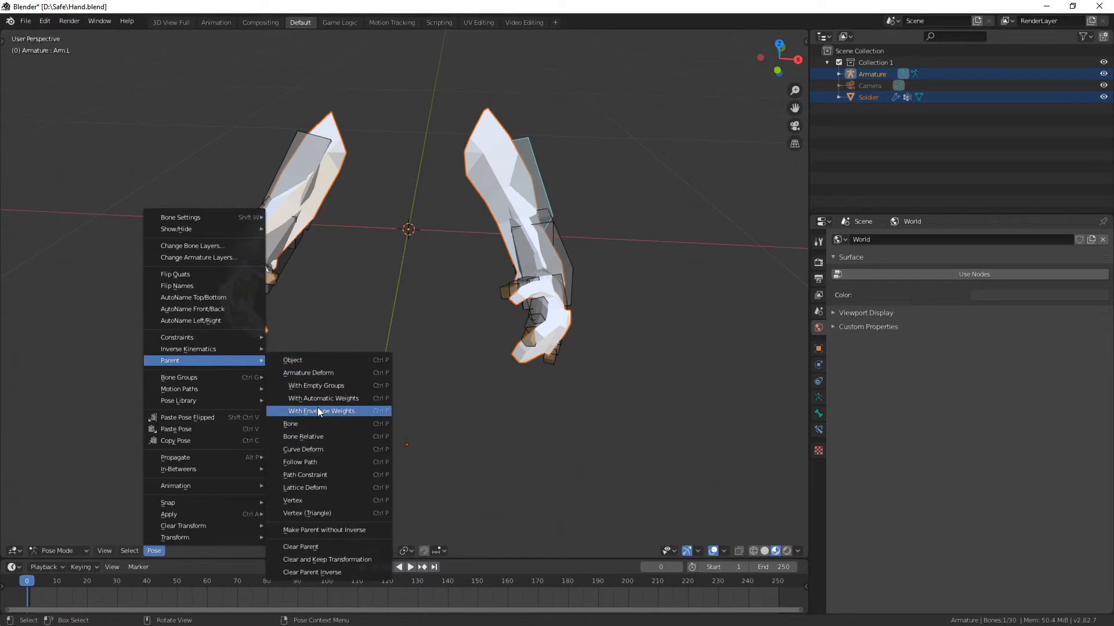
mouse_move(323, 398)
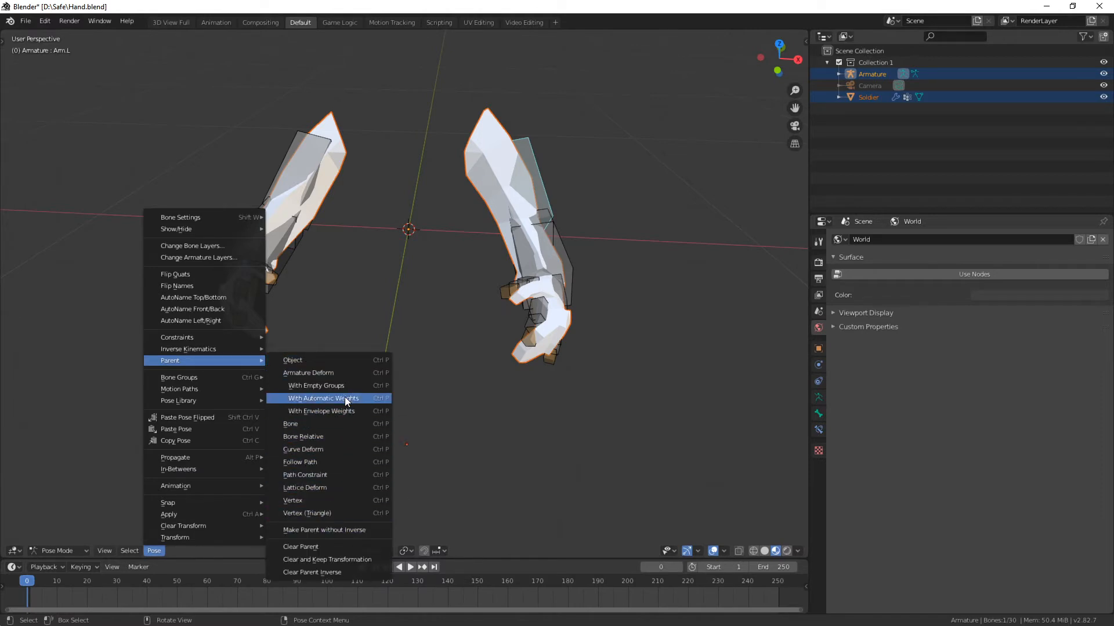
click(323, 398)
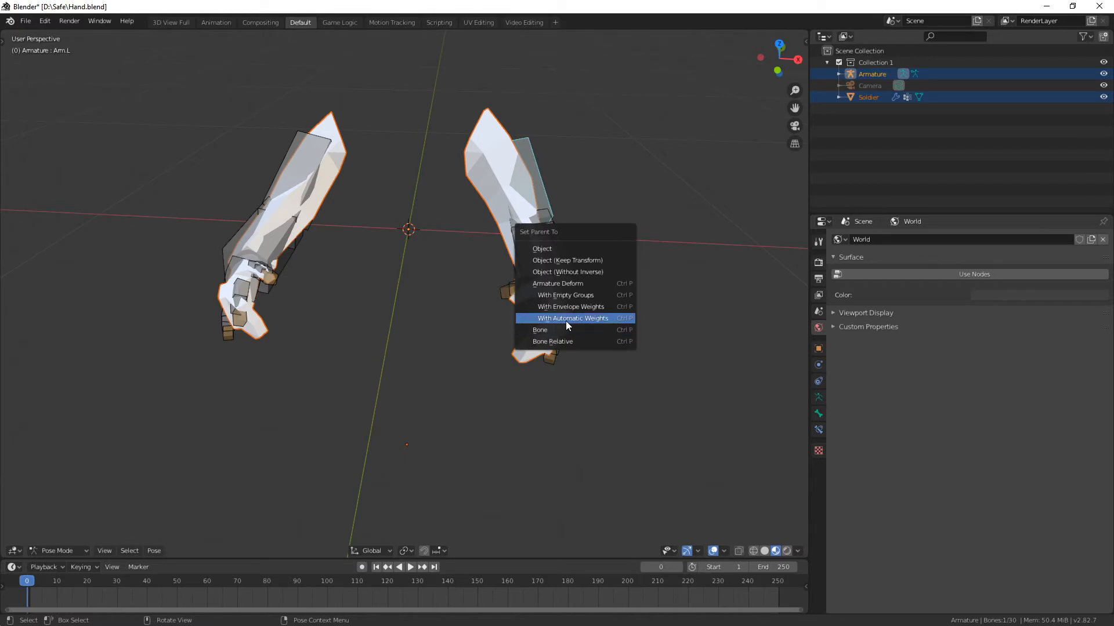
click(571, 318)
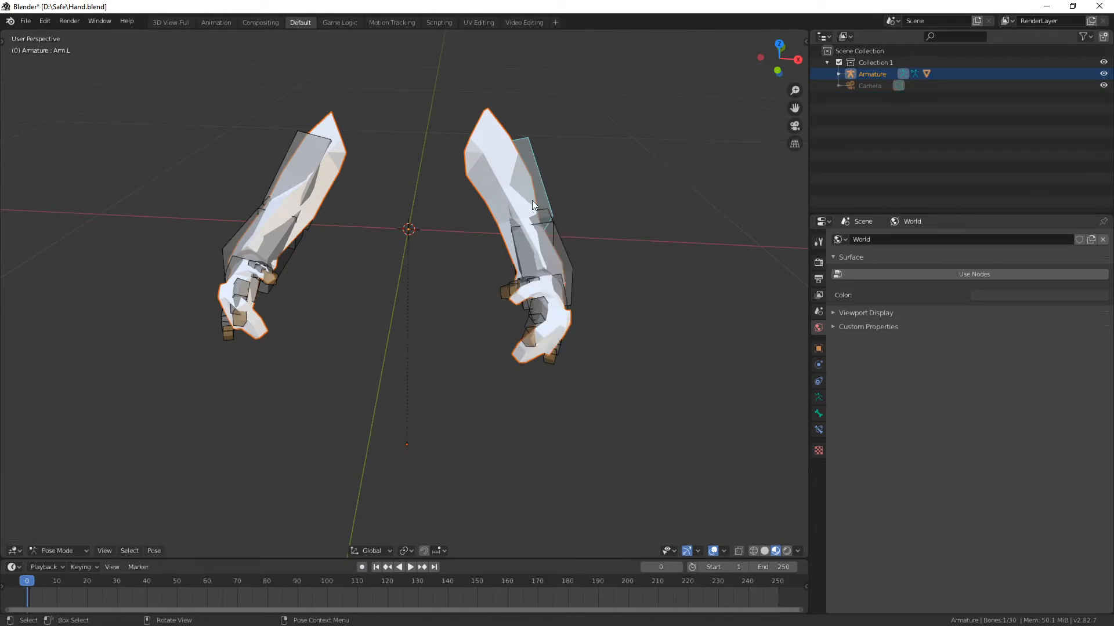
Select the left wrist bone and transform it to bend the hand
key(Tab)
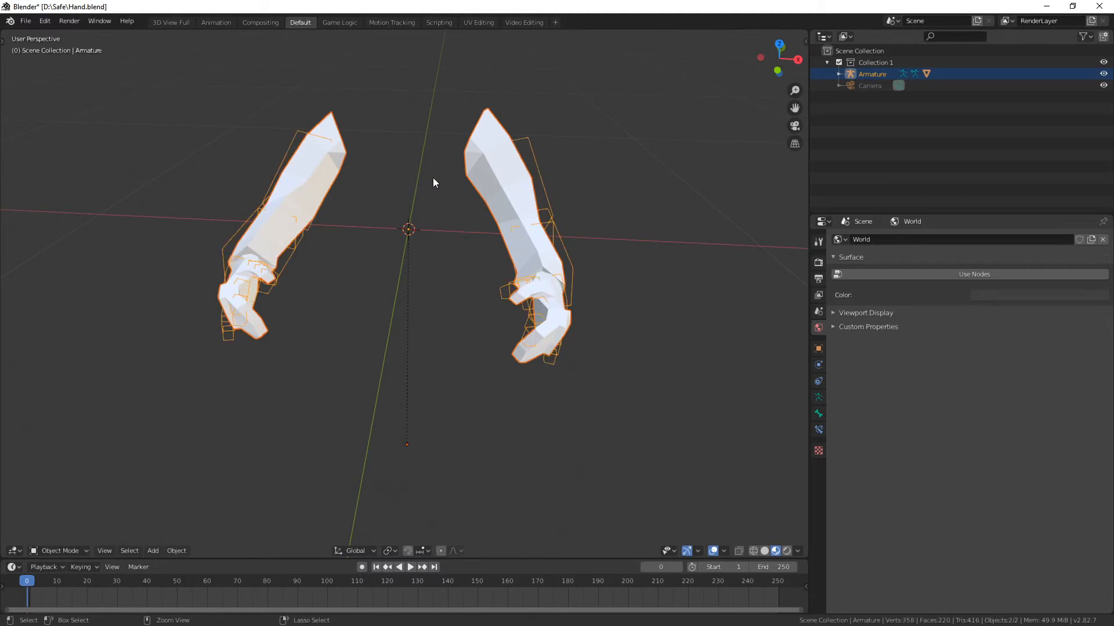
mouse_move(178, 364)
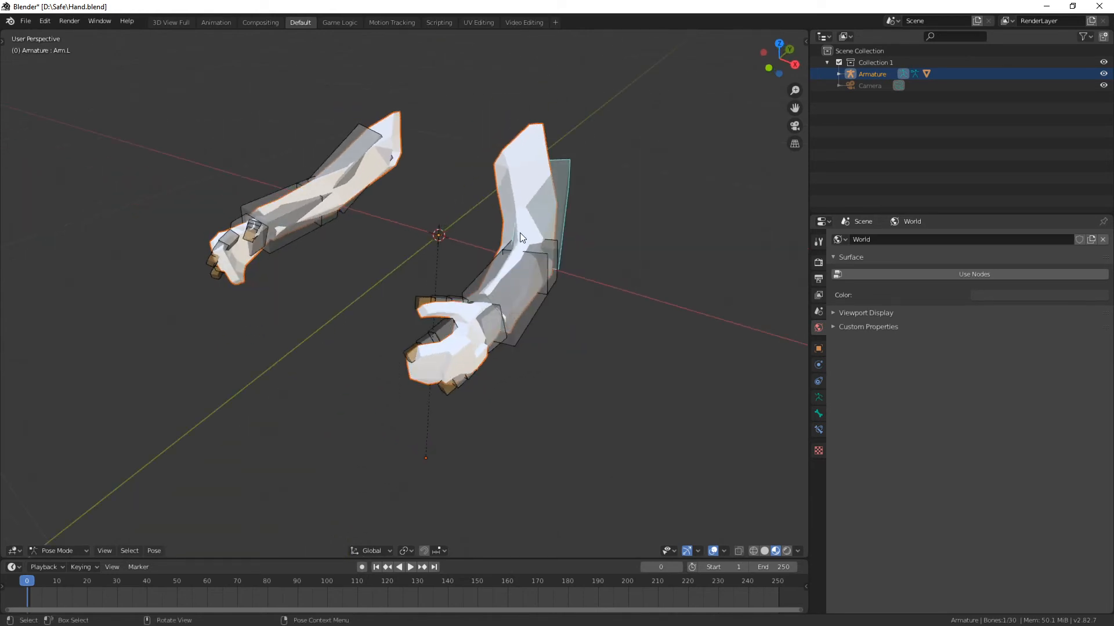
click(518, 272)
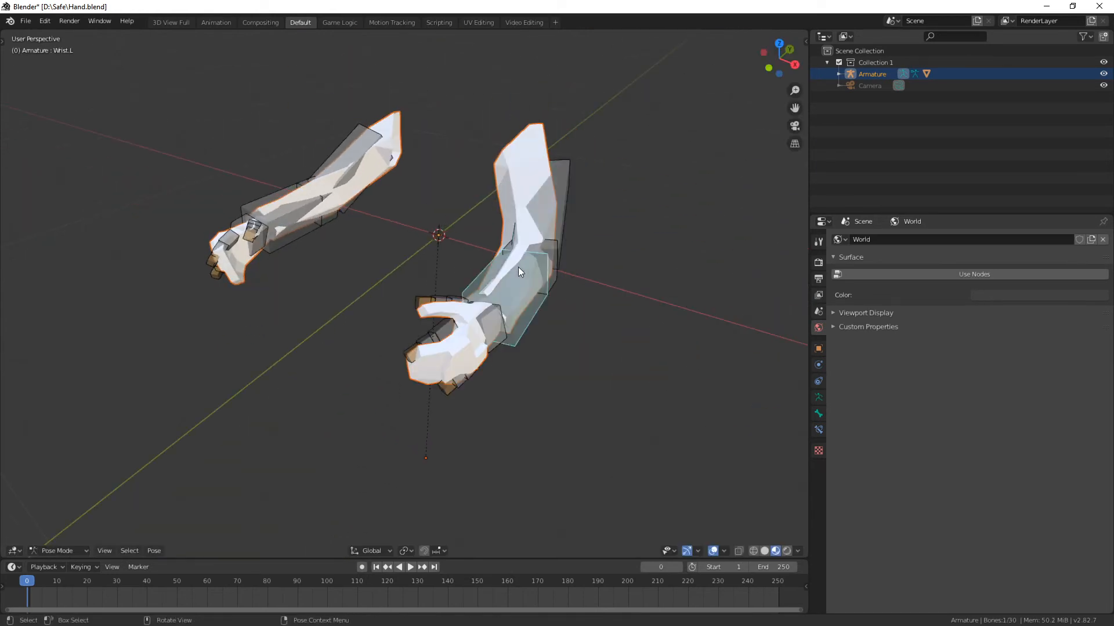
key(s)
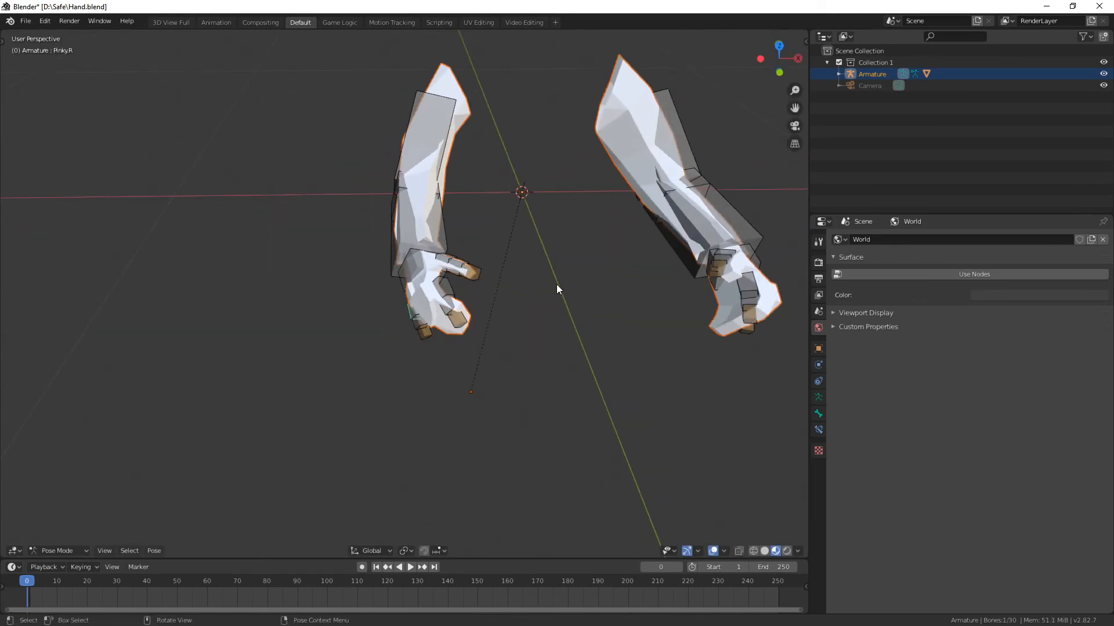
click(25, 21)
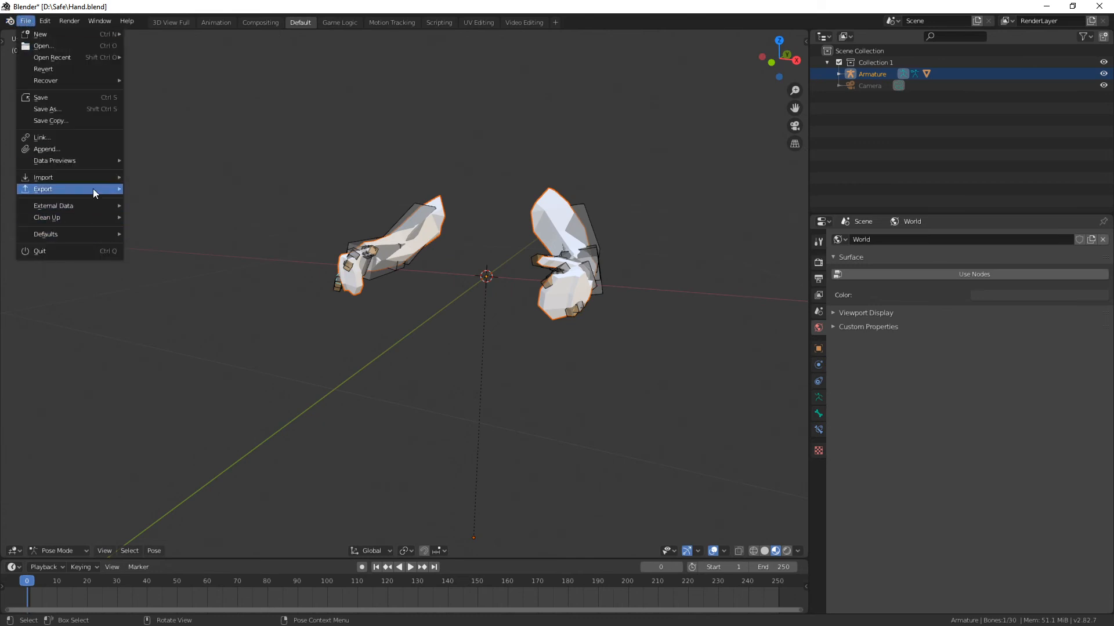
mouse_move(465, 195)
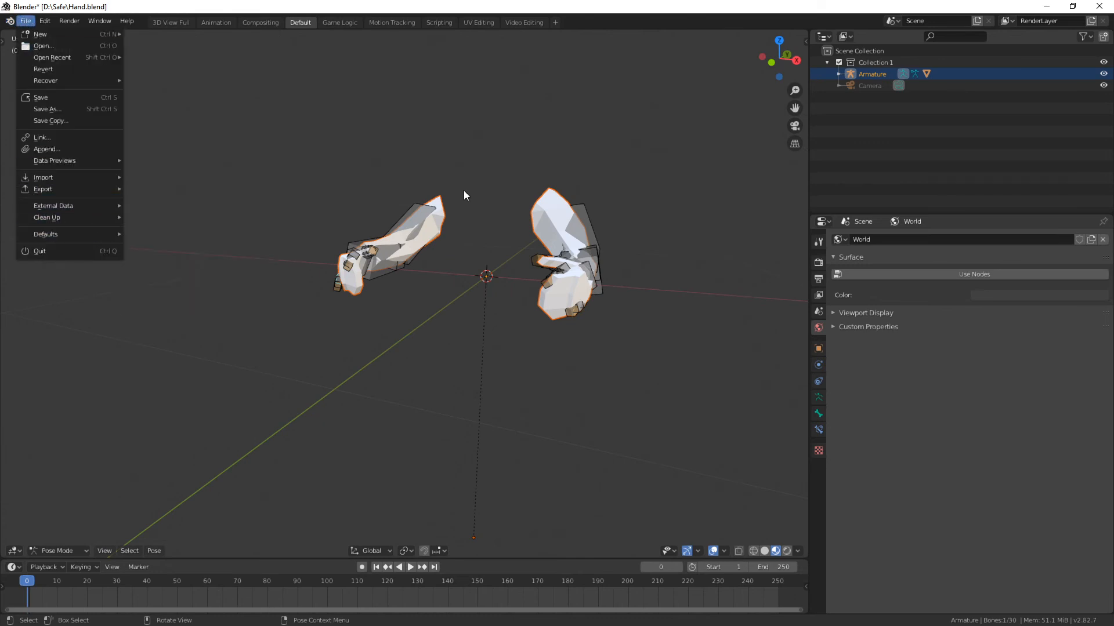
click(460, 180)
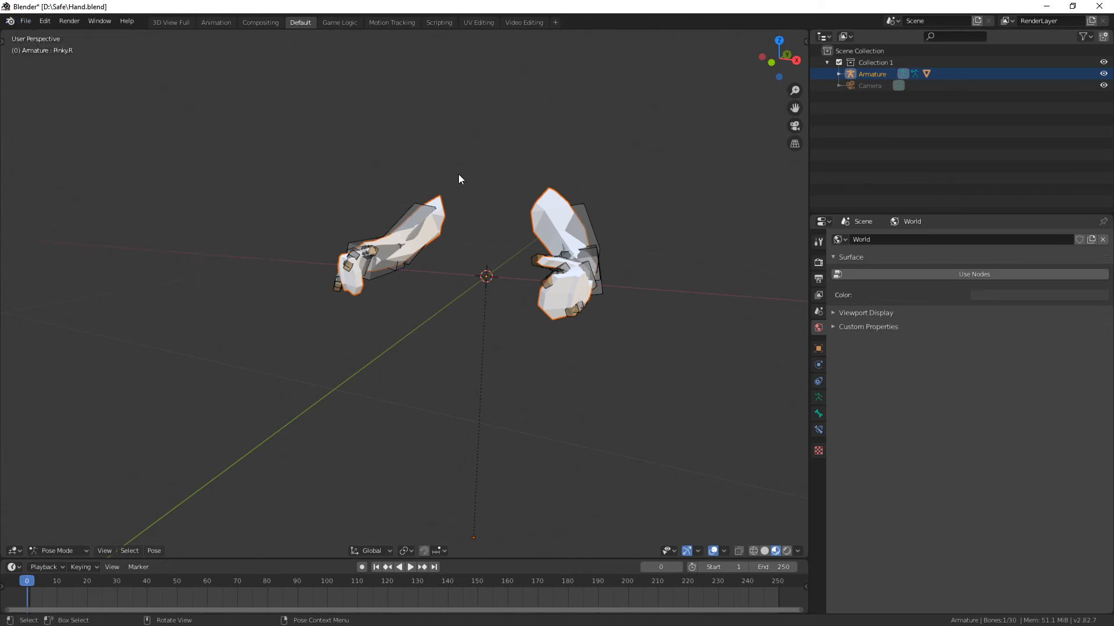
mouse_move(450, 153)
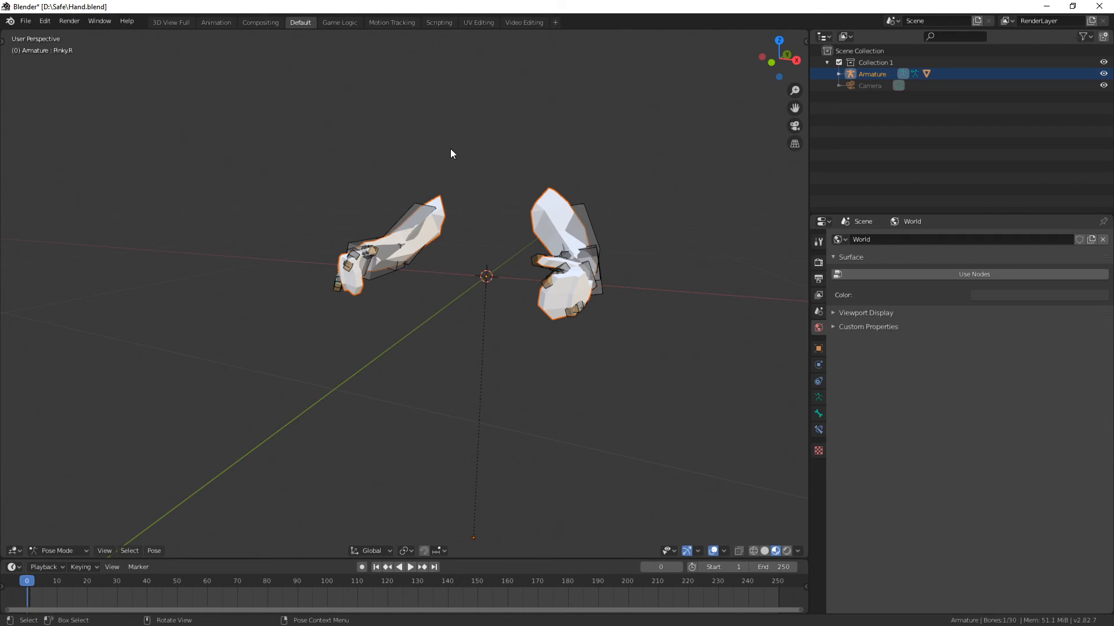
drag(451, 154, 417, 173)
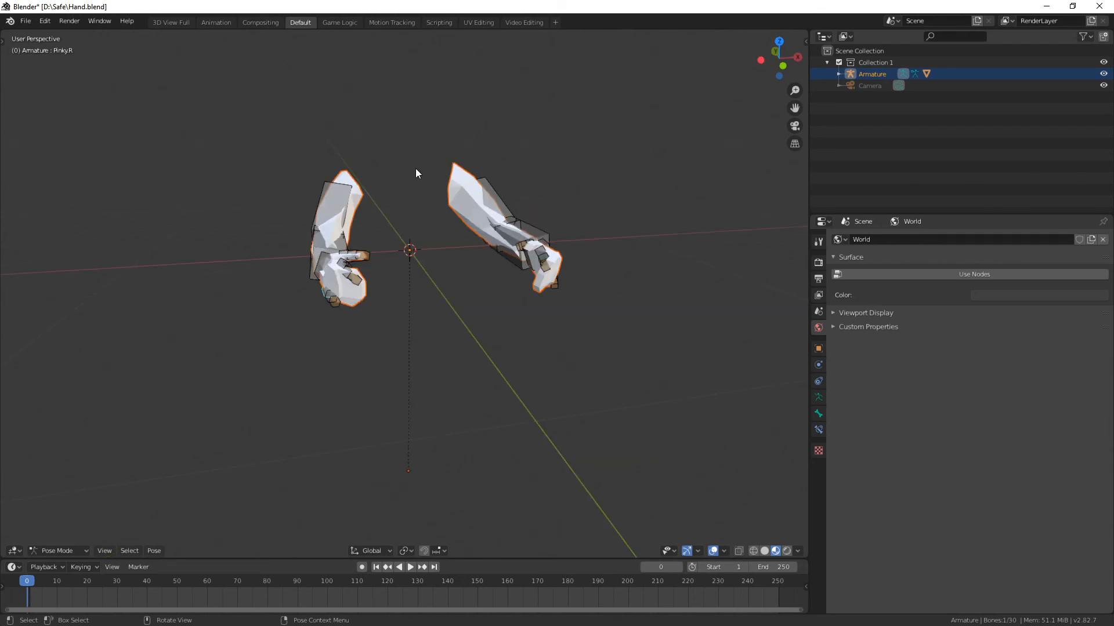
drag(417, 174, 299, 188)
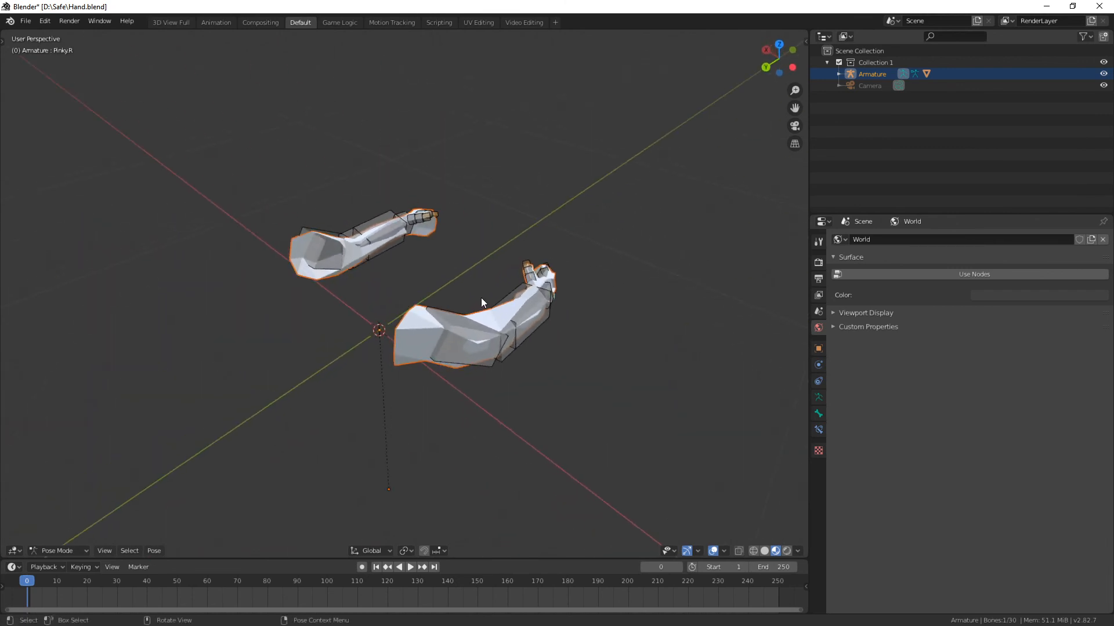
mouse_move(399, 276)
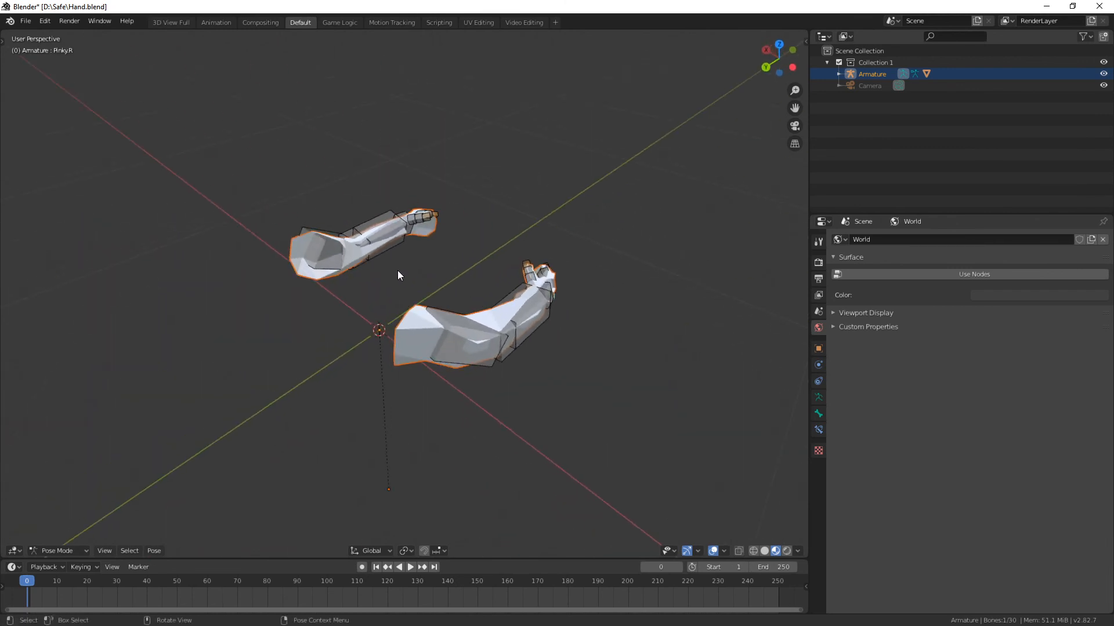